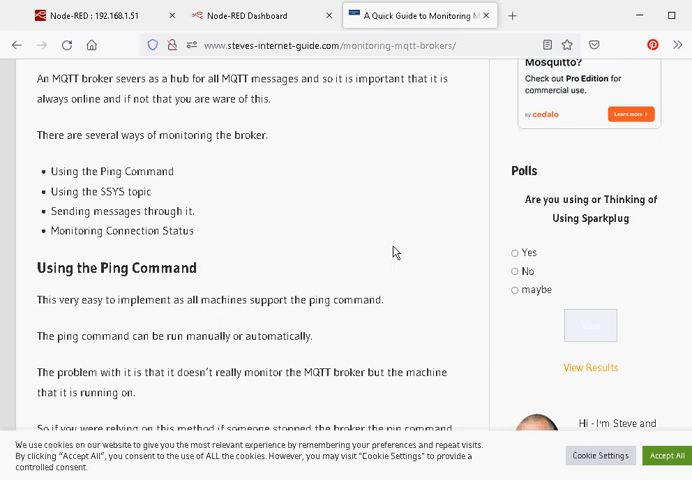
- Review the numbered test payloads streaming from the out node in the debug sidebar
click(100, 16)
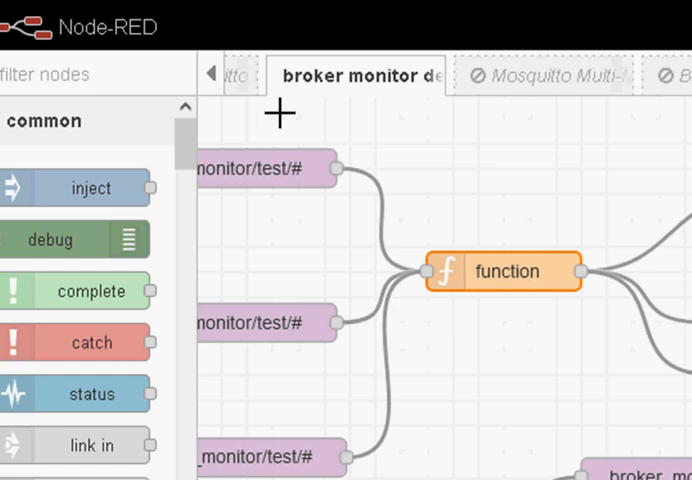
mouse_move(280, 112)
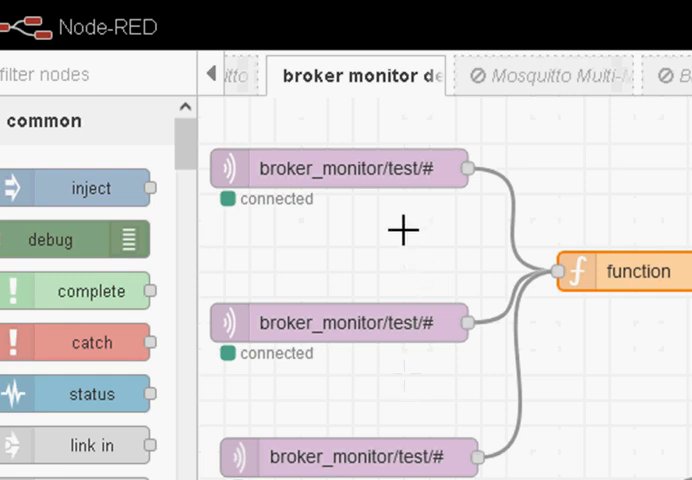
mouse_move(390, 188)
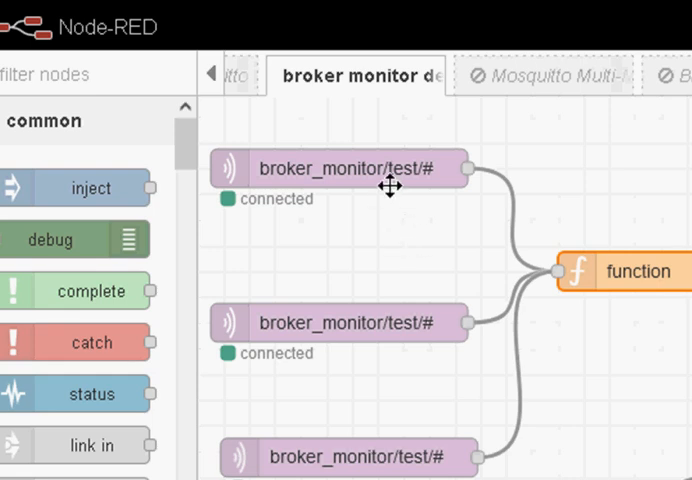
mouse_move(396, 220)
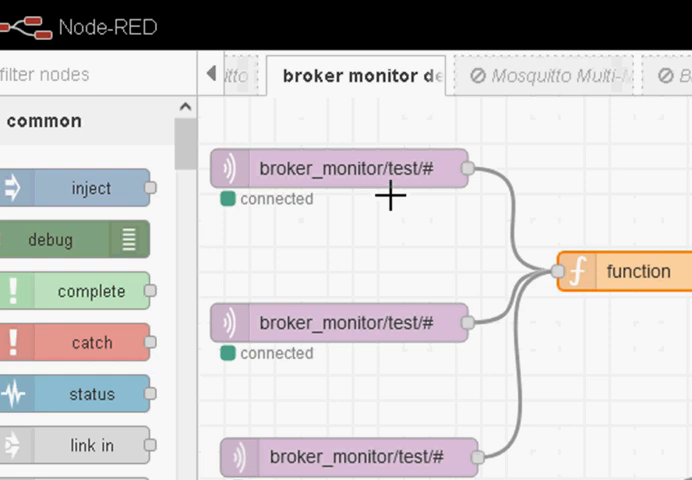
mouse_move(388, 184)
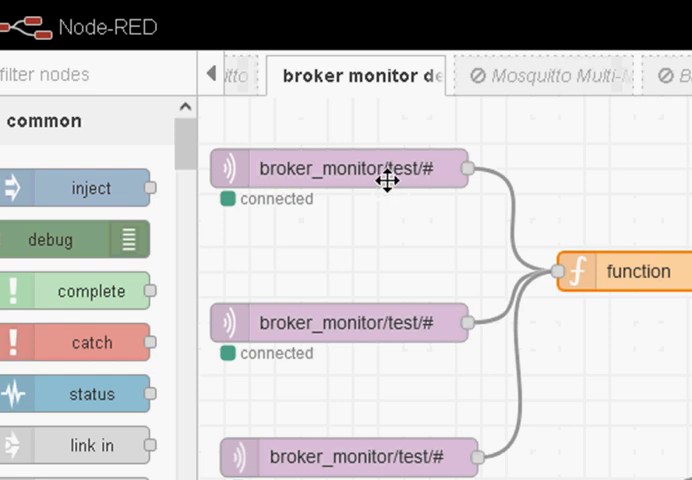
mouse_move(420, 270)
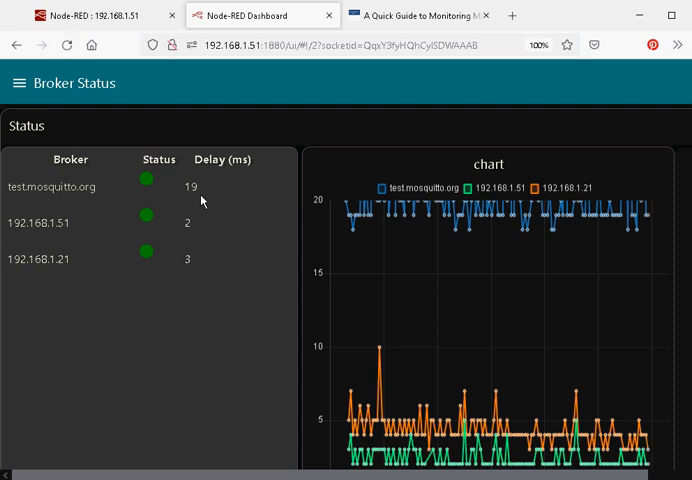
mouse_move(554, 296)
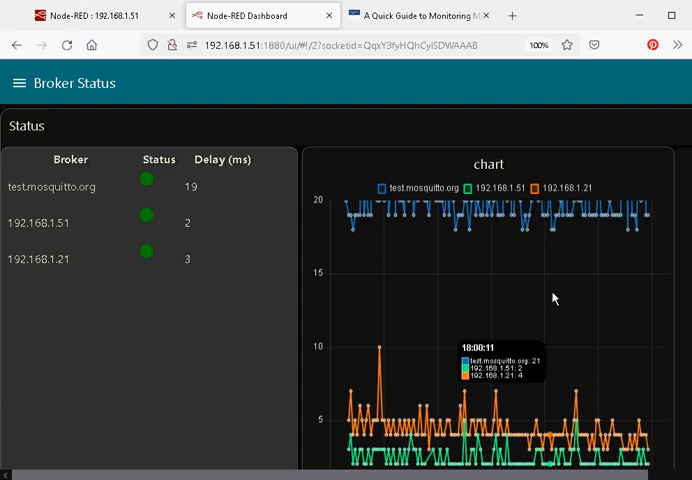
scroll(down, 3)
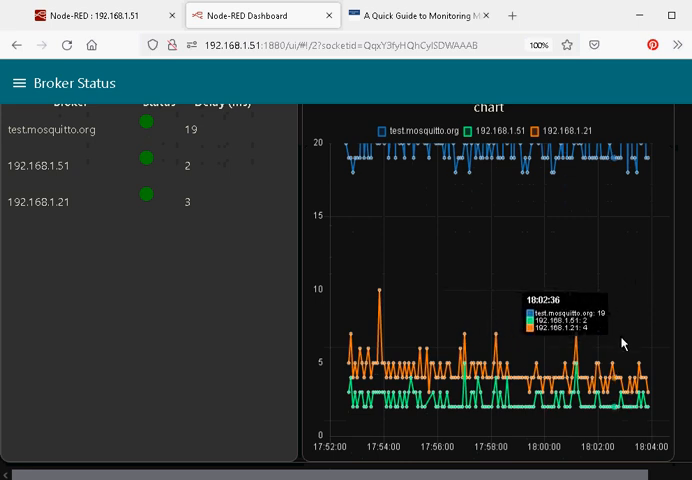
mouse_move(604, 356)
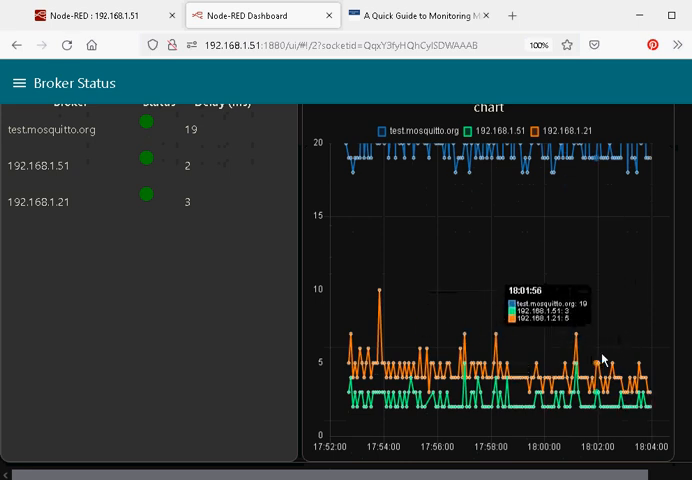
mouse_move(172, 276)
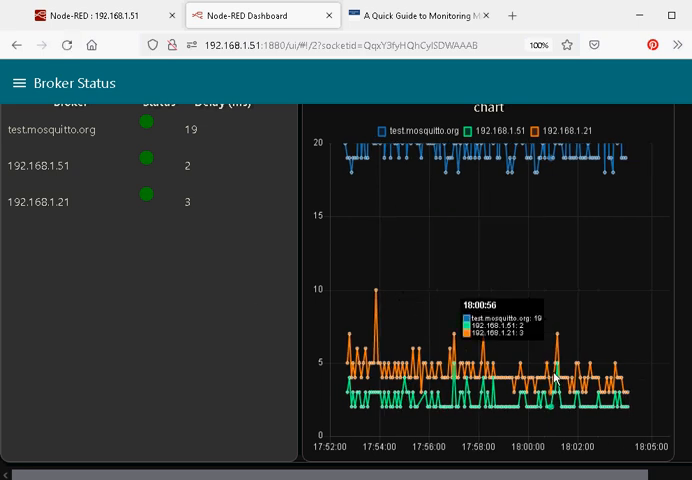
mouse_move(540, 380)
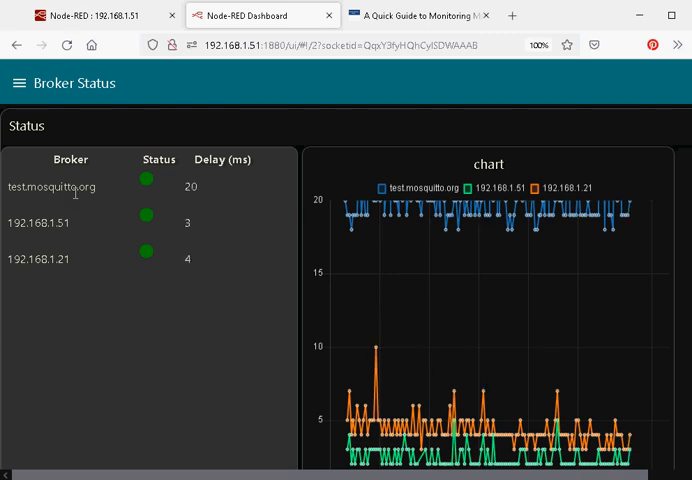
mouse_move(100, 148)
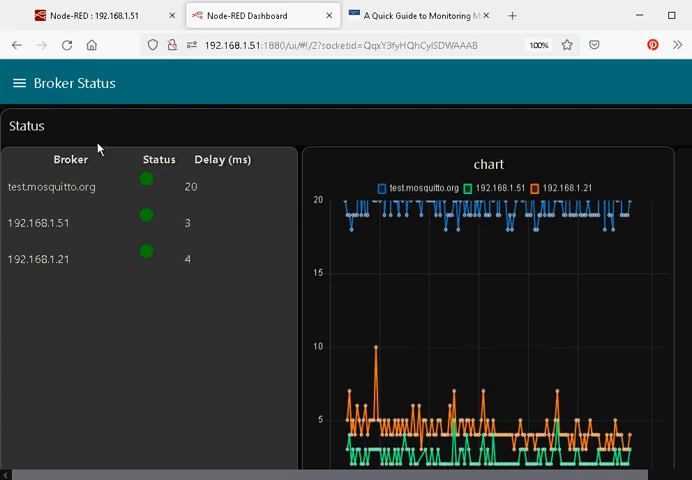
click(90, 16)
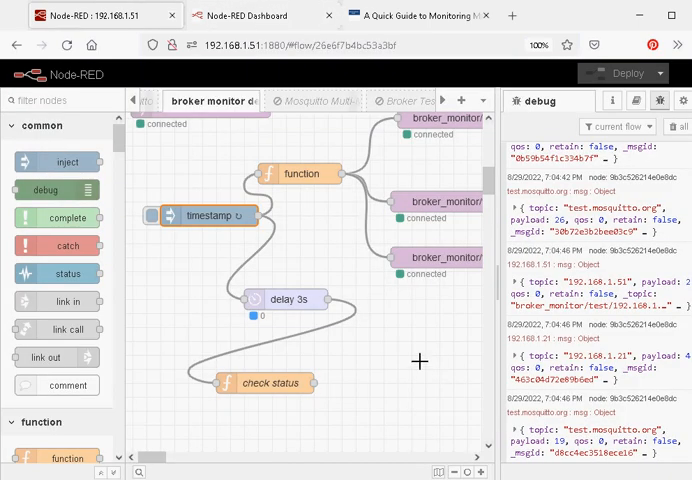
scroll(down, 3)
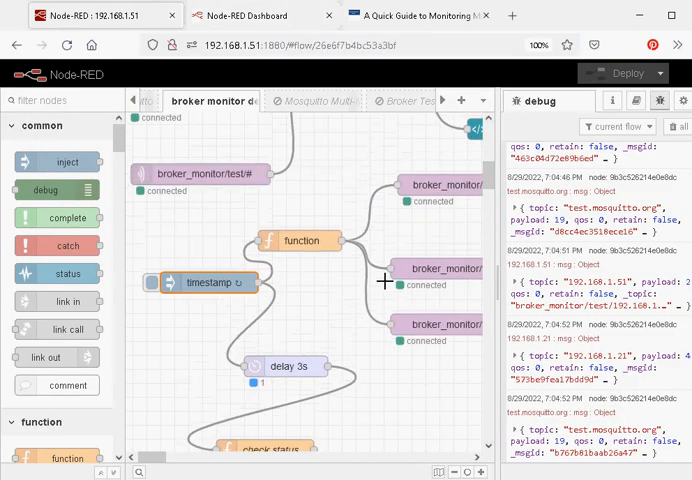
mouse_move(246, 328)
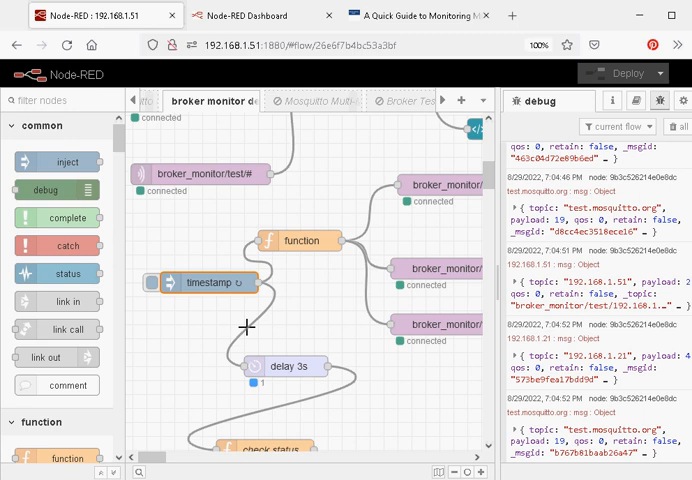
- Inspect the flow nodes and bring the three brokers' test-topic MQTT in nodes into view
double_click(210, 280)
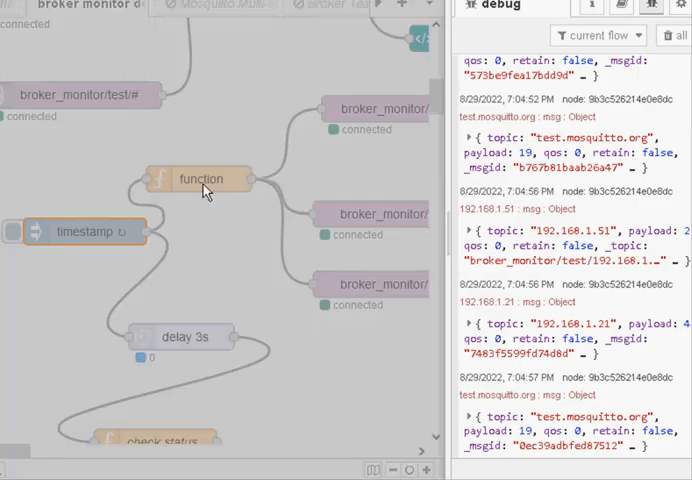
double_click(200, 180)
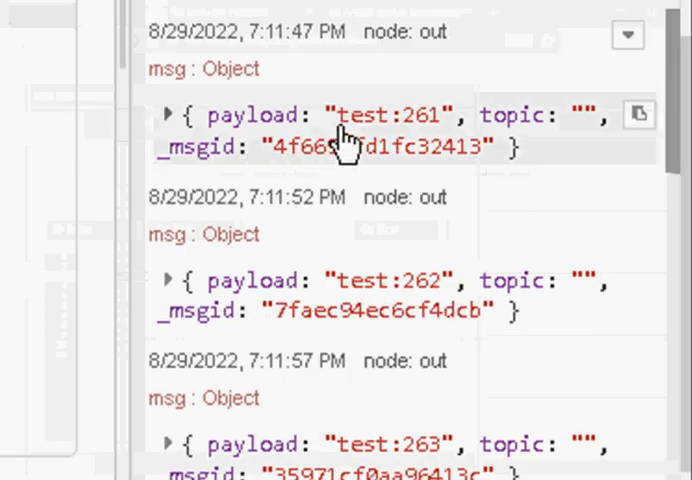
mouse_move(440, 150)
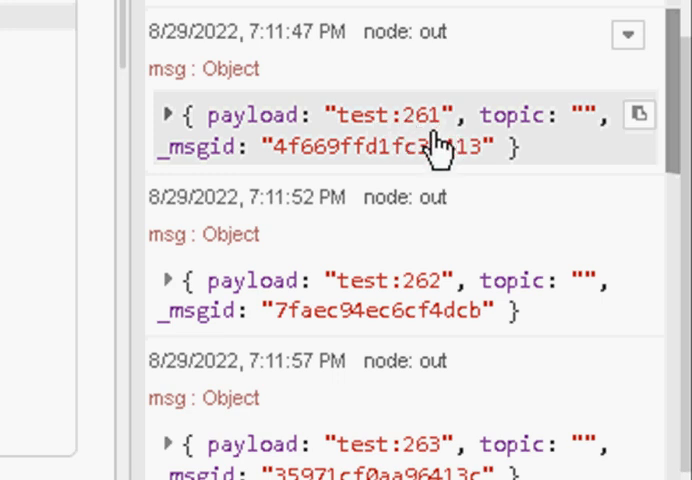
scroll(down, 3)
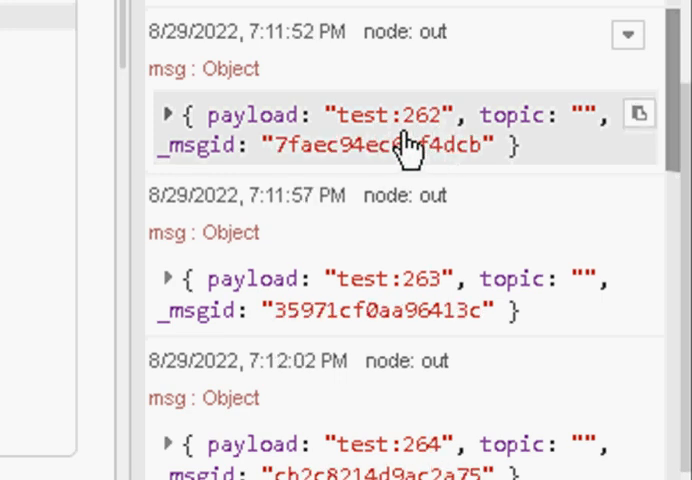
mouse_move(406, 164)
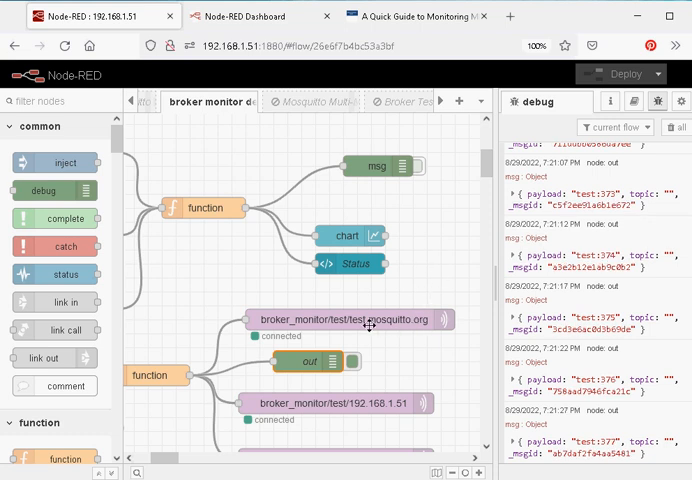
mouse_move(332, 328)
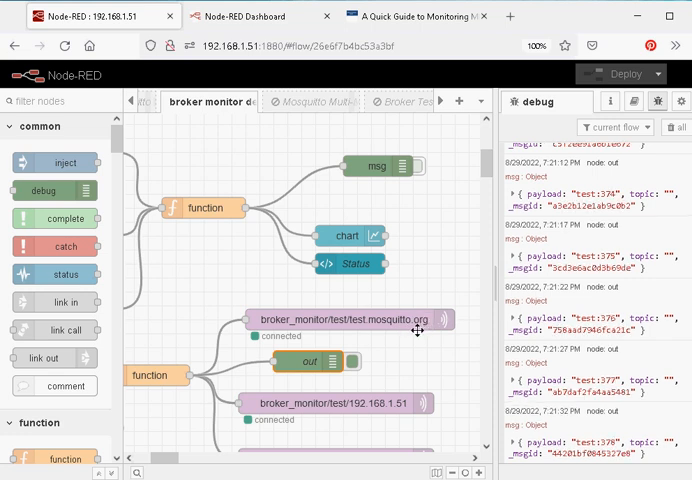
scroll(down, 3)
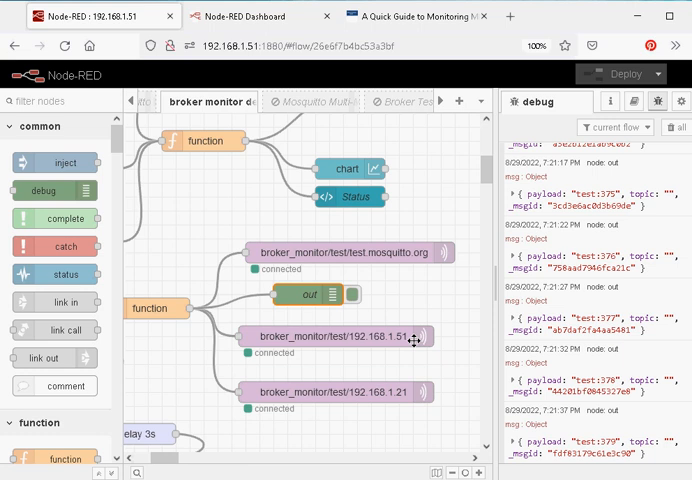
- View the Broker Status dashboard showing all three brokers online with their delays and chart
click(258, 16)
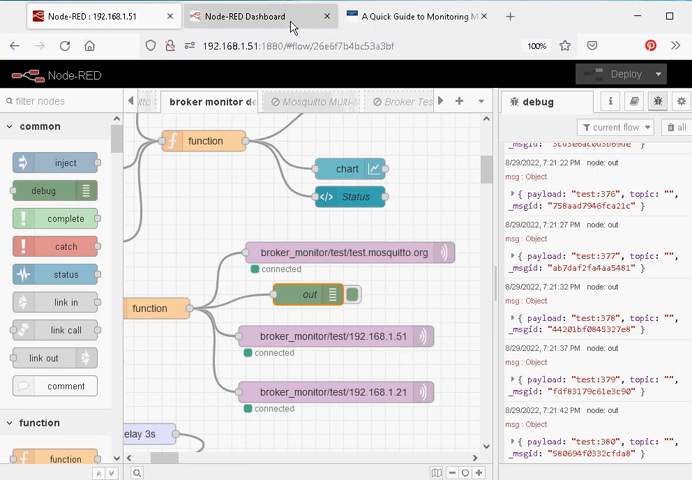
click(256, 16)
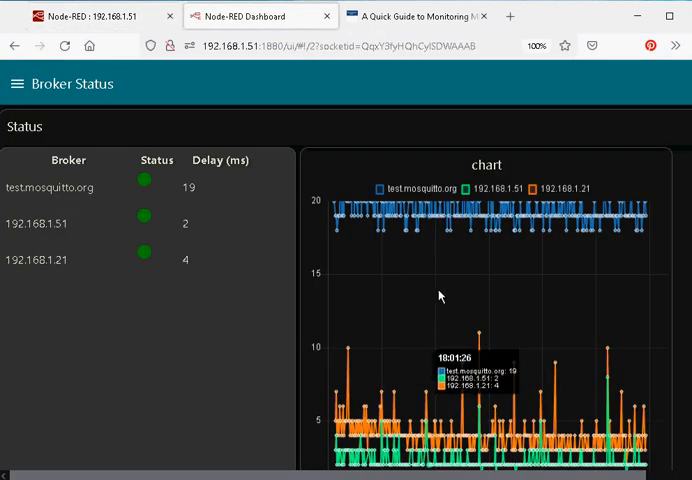
mouse_move(288, 98)
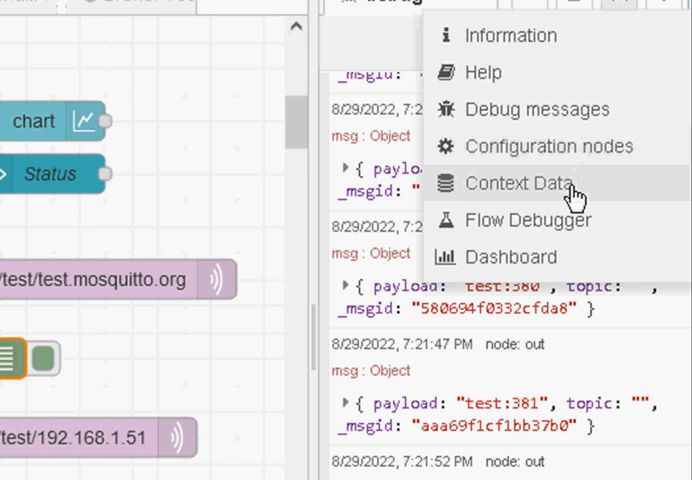
- Show the Context Data panel's flow-level brokers and data objects with counts, delays and statuses
click(520, 184)
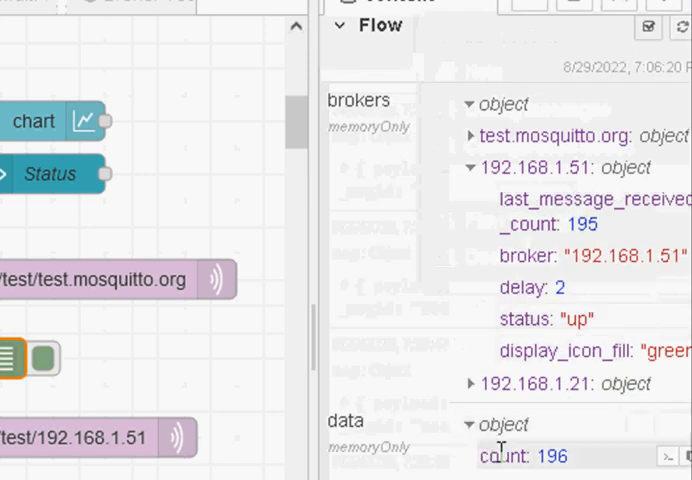
mouse_move(548, 288)
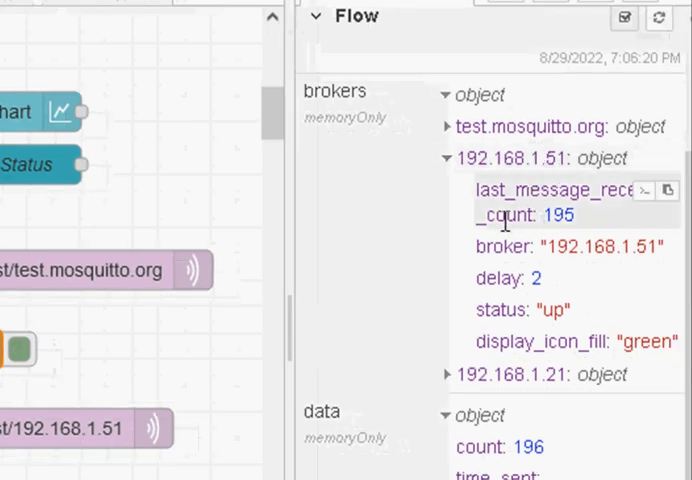
mouse_move(588, 286)
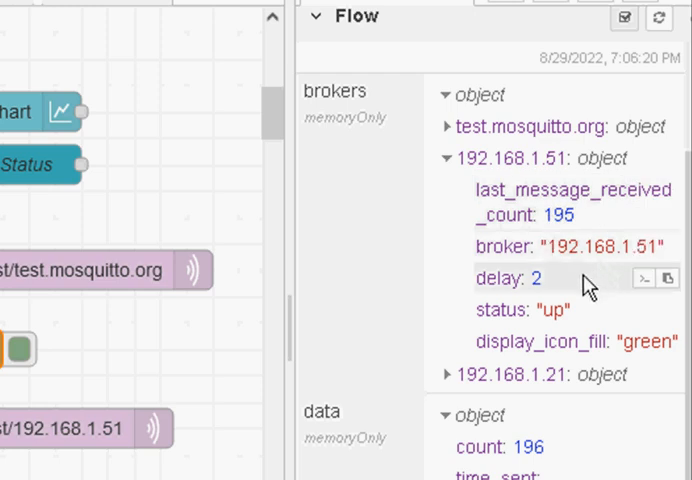
mouse_move(578, 340)
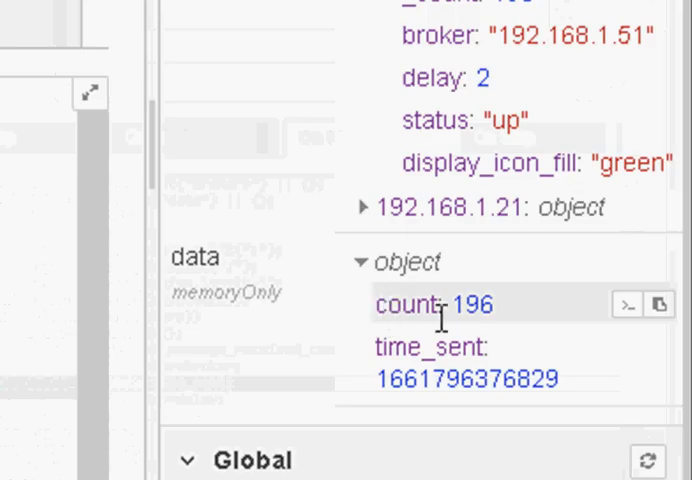
mouse_move(492, 330)
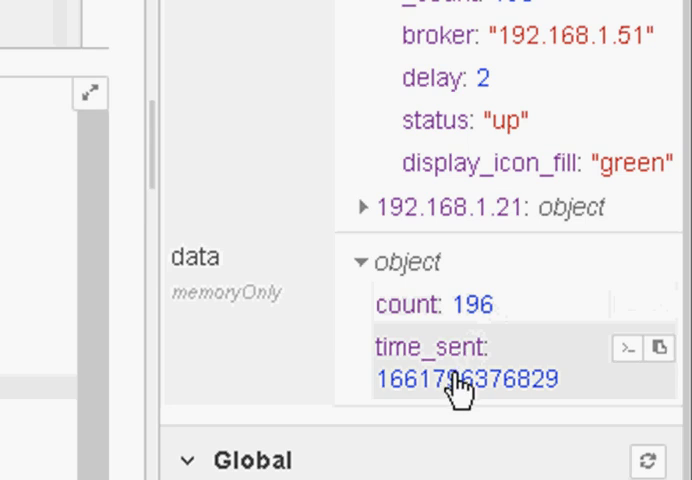
mouse_move(420, 412)
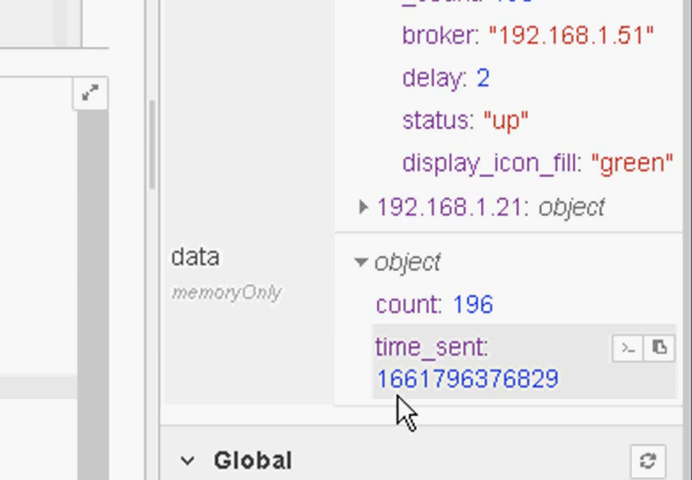
mouse_move(406, 410)
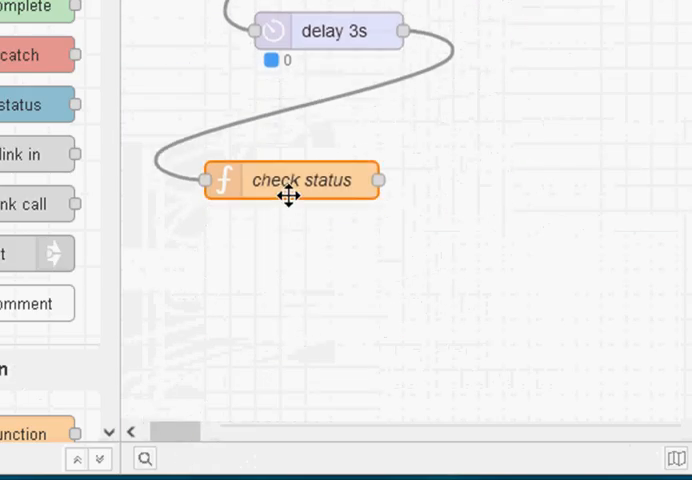
- View the check status function's On Message code marking brokers down (red) or up (green)
double_click(290, 180)
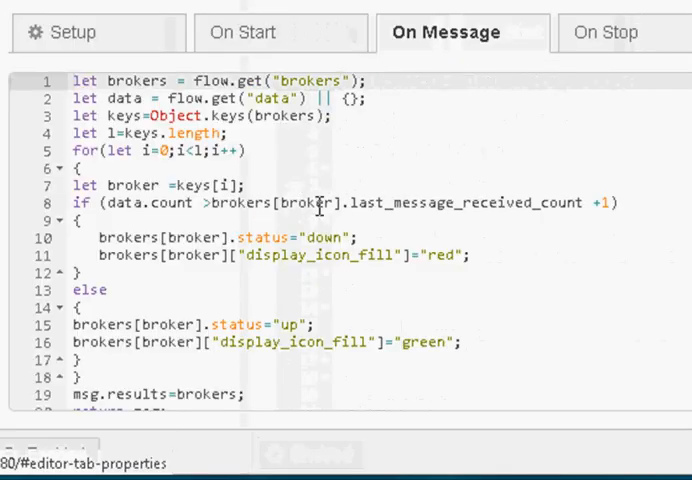
mouse_move(468, 226)
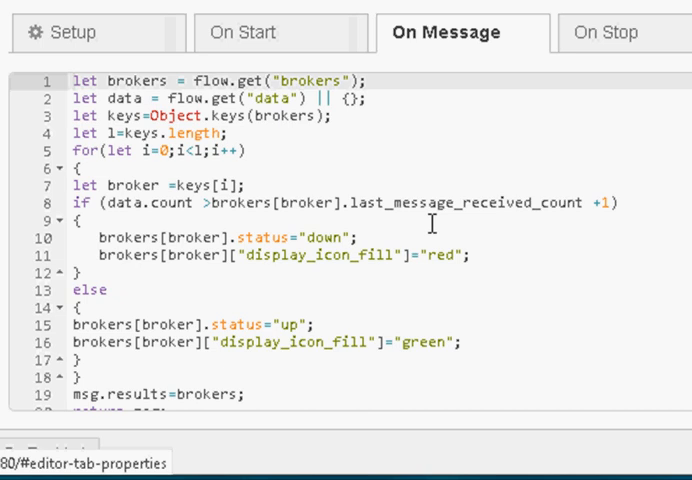
mouse_move(398, 238)
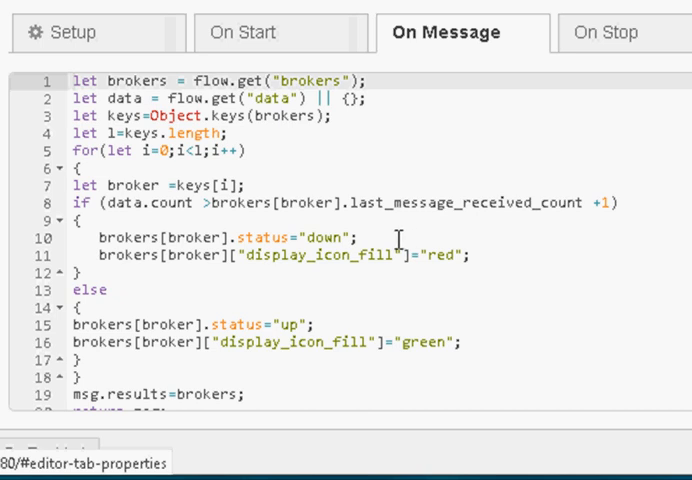
mouse_move(480, 262)
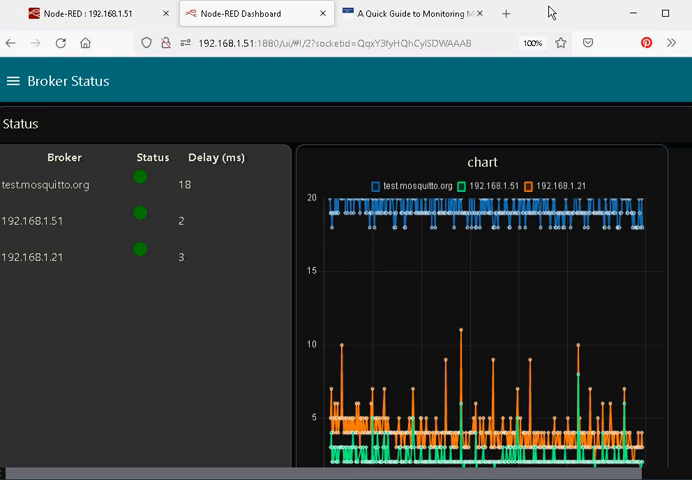
mouse_move(208, 238)
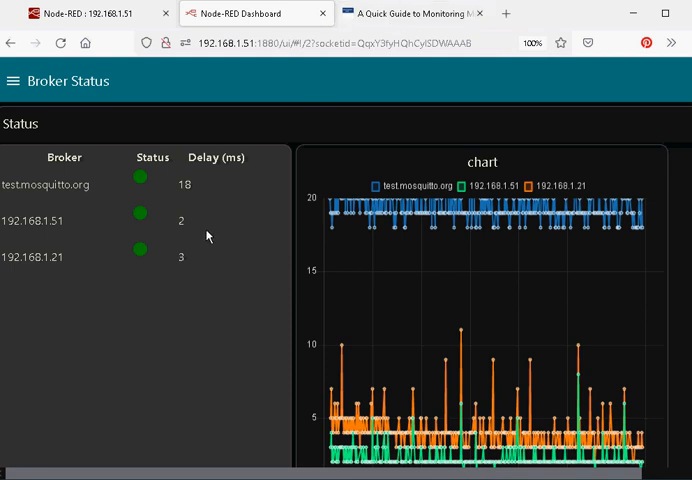